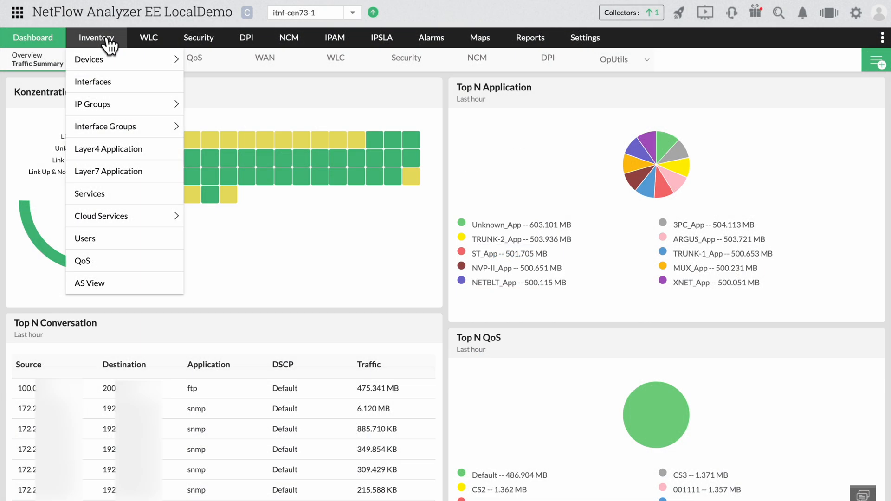
List inventory devices, then select and expand the unnamed router to show interface IfIndex4 at 0%.
{"action": "left_click", "coordinate": [89, 59]}
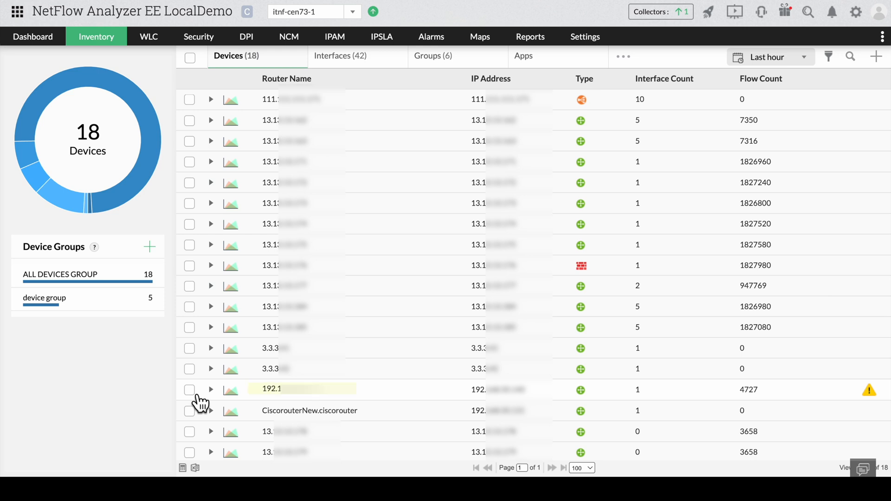
{"action": "left_click", "coordinate": [189, 390]}
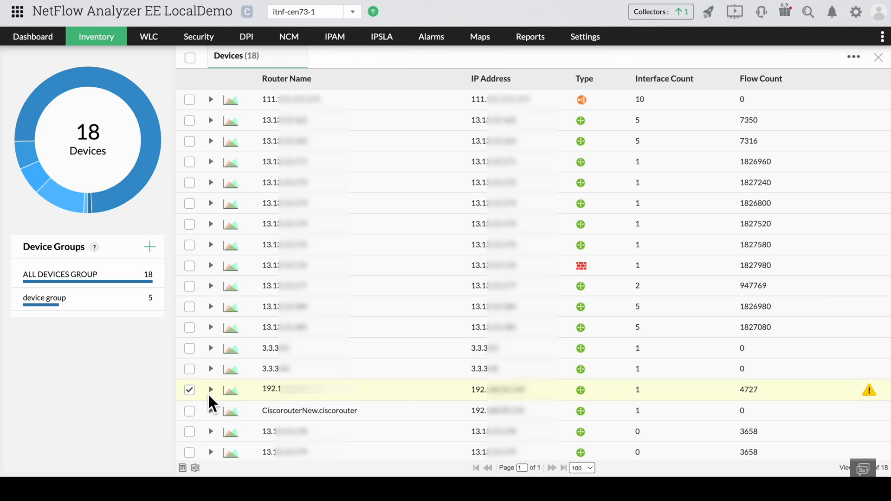
{"action": "left_click", "coordinate": [211, 390]}
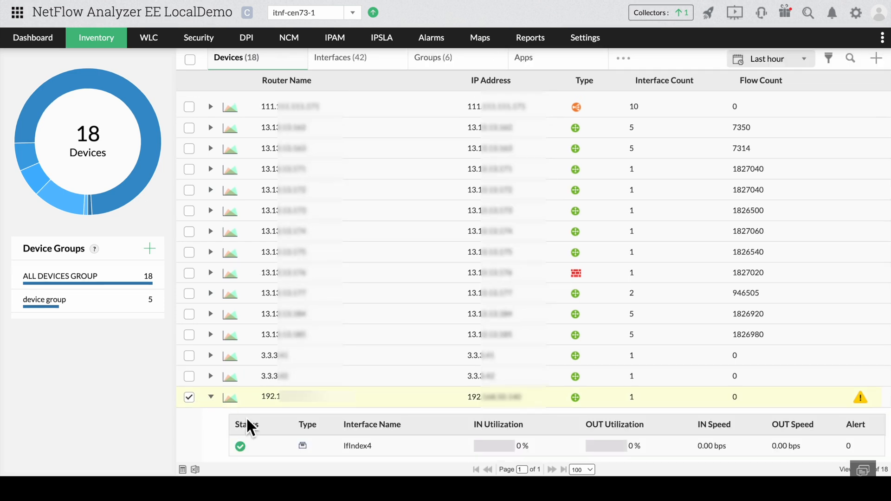
{"action": "mouse_move", "coordinate": [375, 449]}
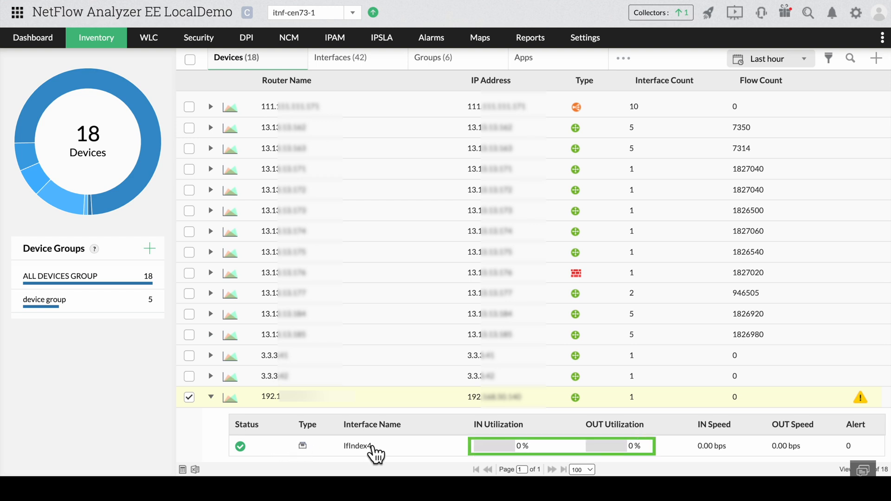
Associate the Public (SNMP v1/v2) credential with the unnamed router and test it.
{"action": "left_click", "coordinate": [189, 397]}
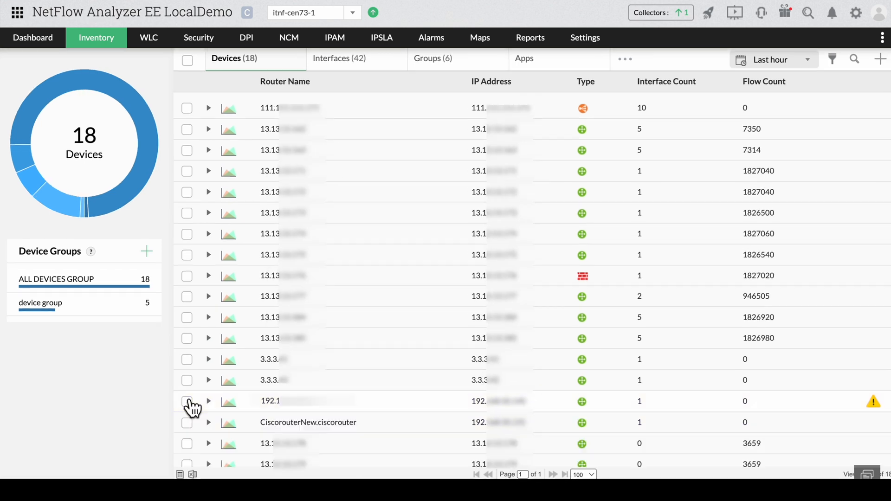
{"action": "left_click", "coordinate": [187, 401]}
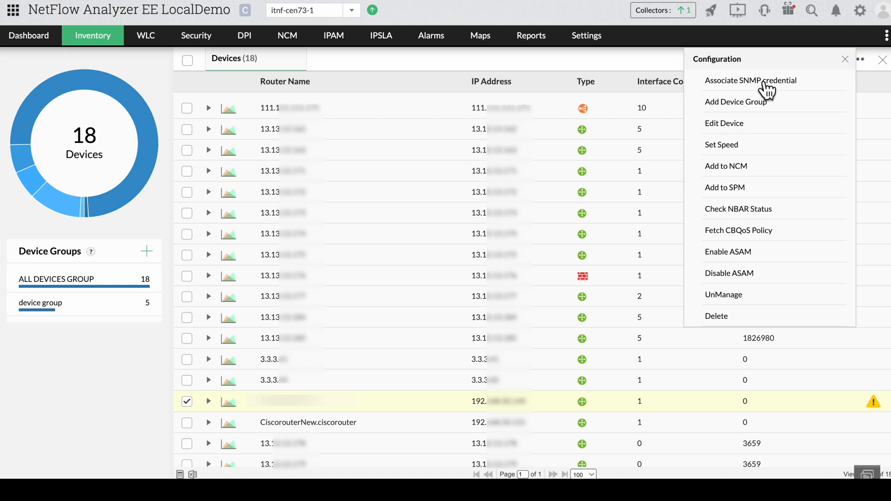
{"action": "left_click", "coordinate": [750, 81]}
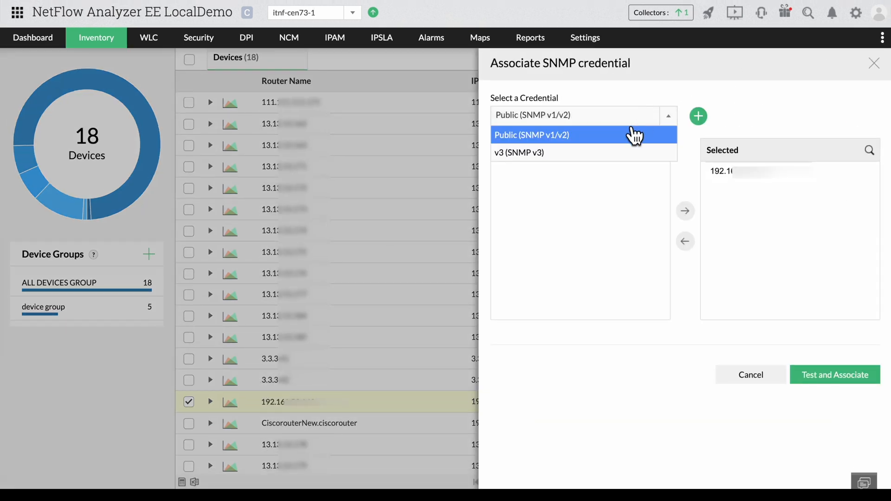
{"action": "left_click", "coordinate": [531, 135]}
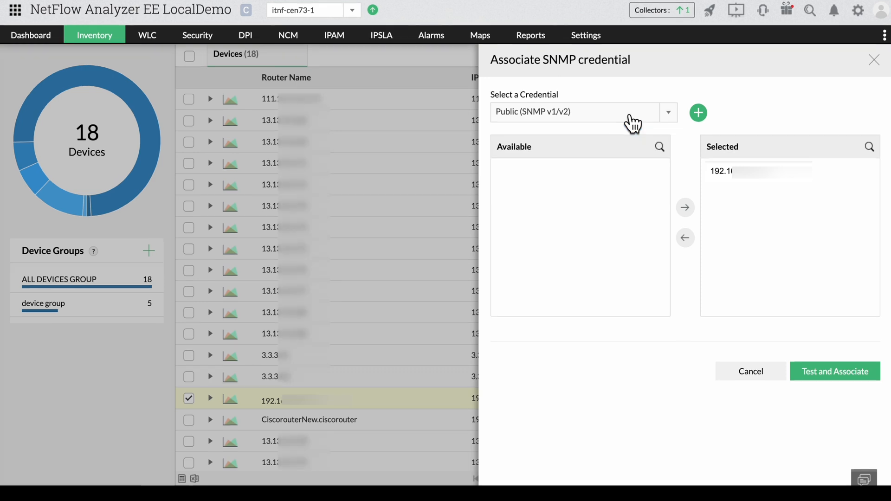
{"action": "left_click", "coordinate": [835, 371]}
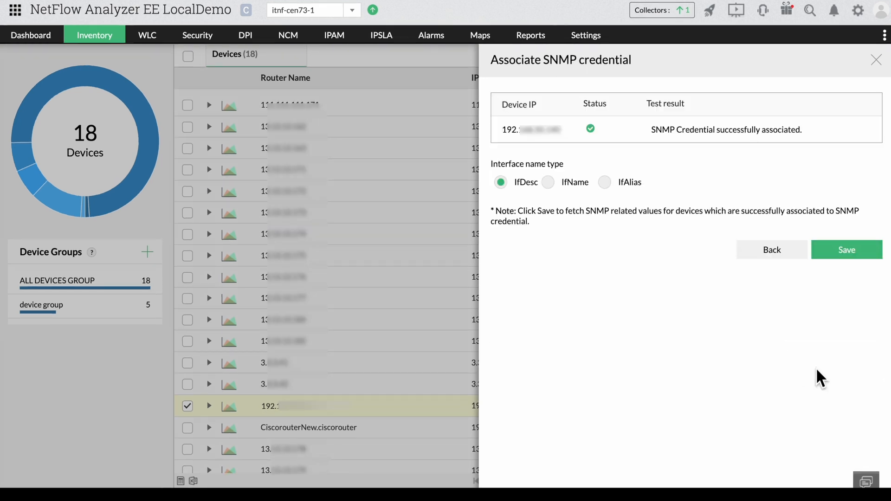
Try IfName and IfAlias, then keep IfDesc as the interface naming type and save.
{"action": "left_click", "coordinate": [547, 182]}
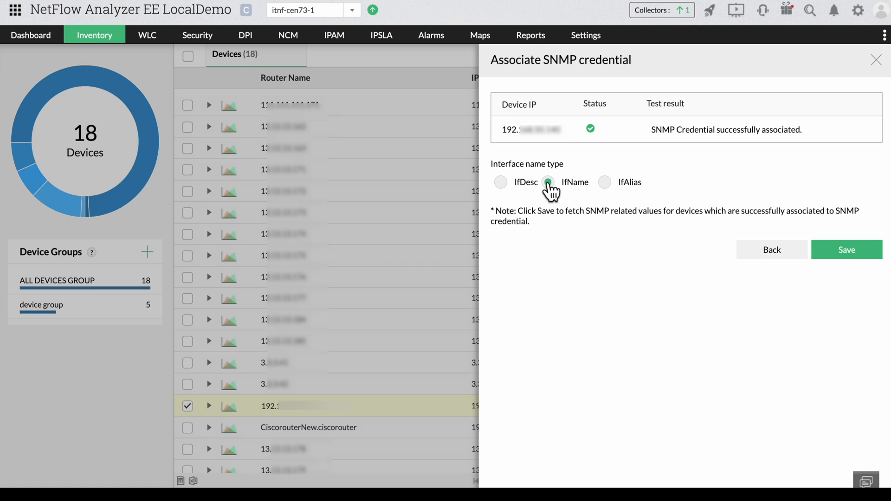
{"action": "left_click", "coordinate": [604, 182]}
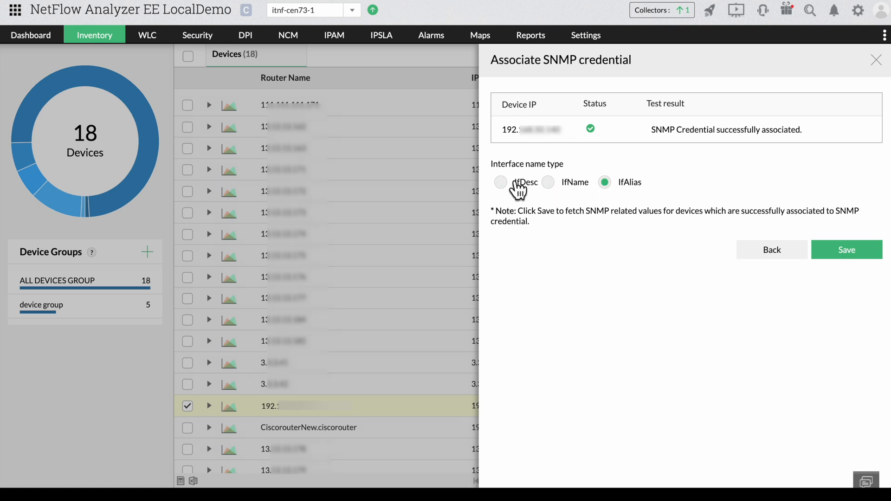
{"action": "left_click", "coordinate": [500, 182]}
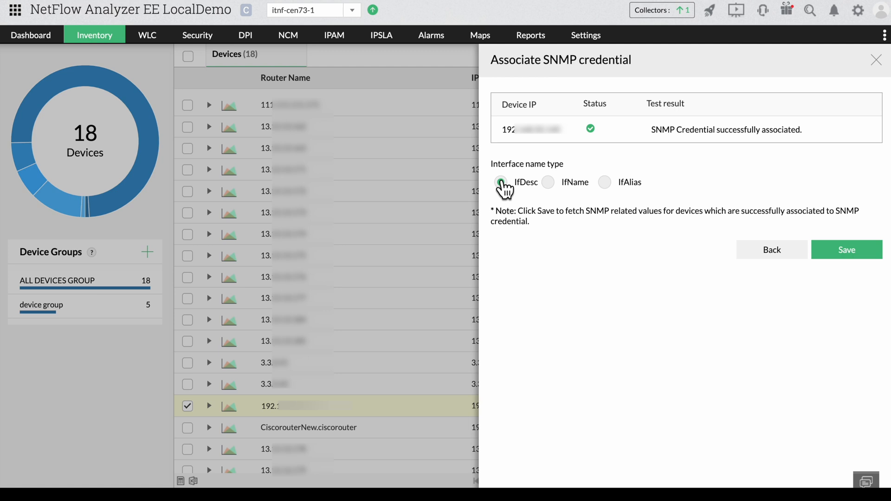
{"action": "left_click", "coordinate": [501, 182]}
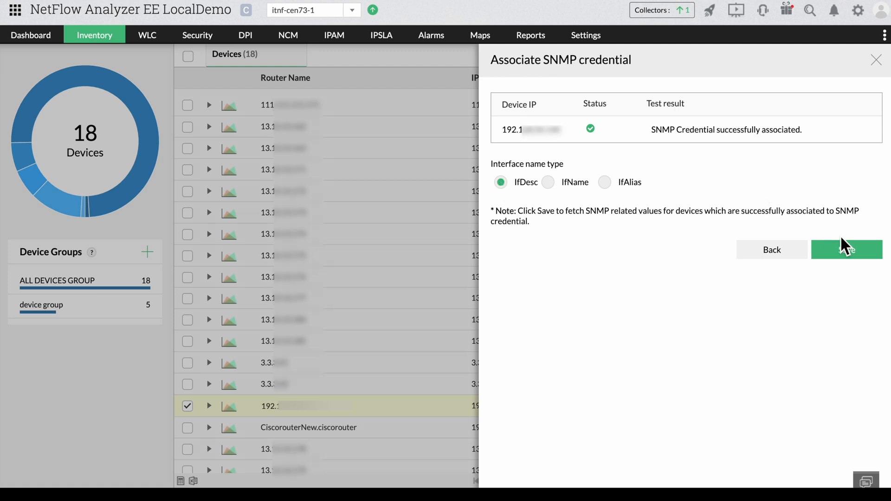
{"action": "left_click", "coordinate": [846, 250]}
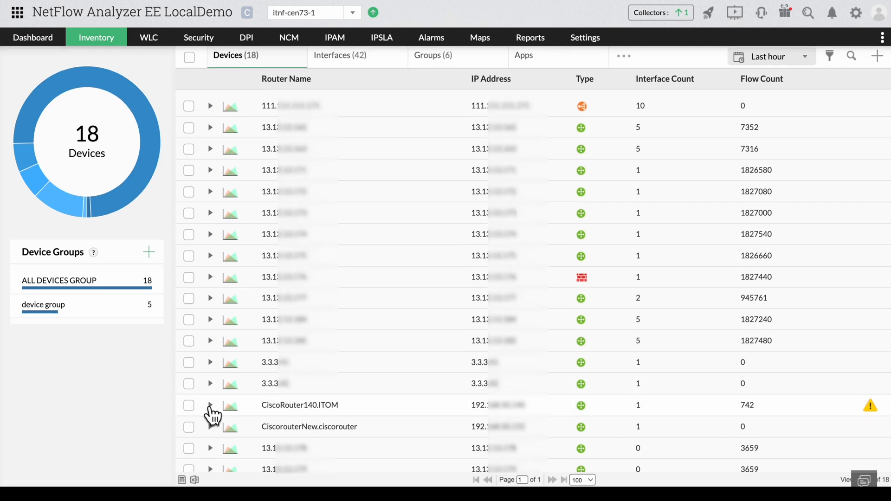
Check that CiscoRouter140.ITOM's interface reads GigabitEthernet0/2, then open the router's summary page.
{"action": "left_click", "coordinate": [210, 404]}
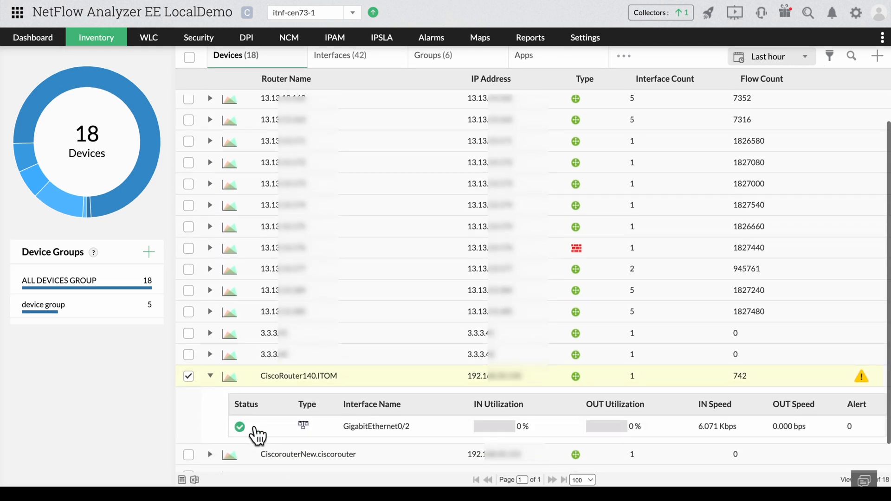
{"action": "mouse_move", "coordinate": [519, 431]}
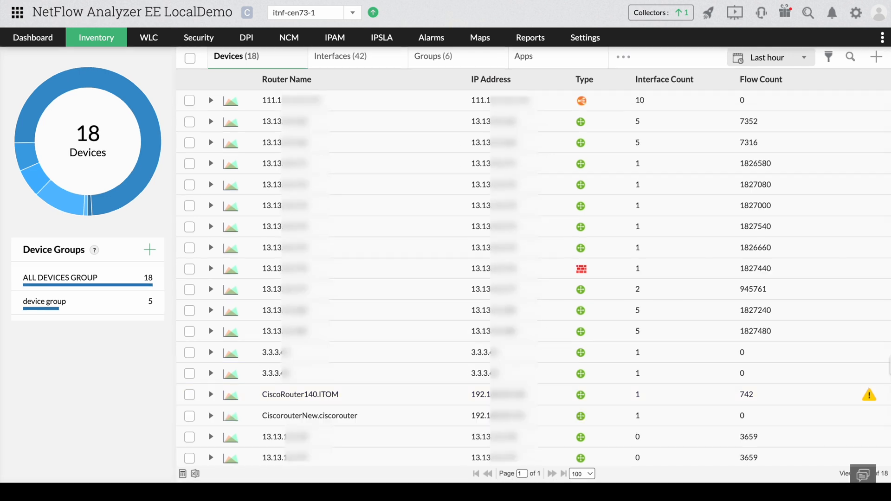
{"action": "left_click", "coordinate": [300, 394]}
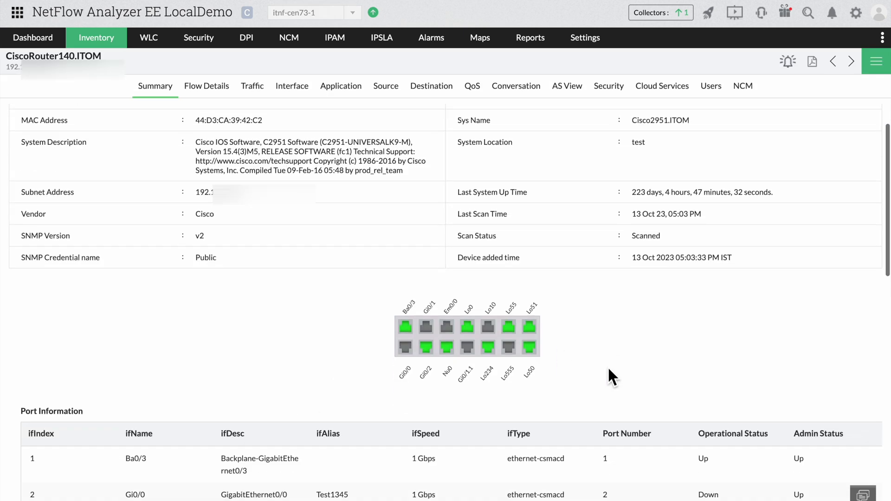
Review Port Information, then display GigabitEthernet0/2's last-7-days utilization as a bar graph.
{"action": "scroll", "scroll_direction": "down", "scroll_amount": 3}
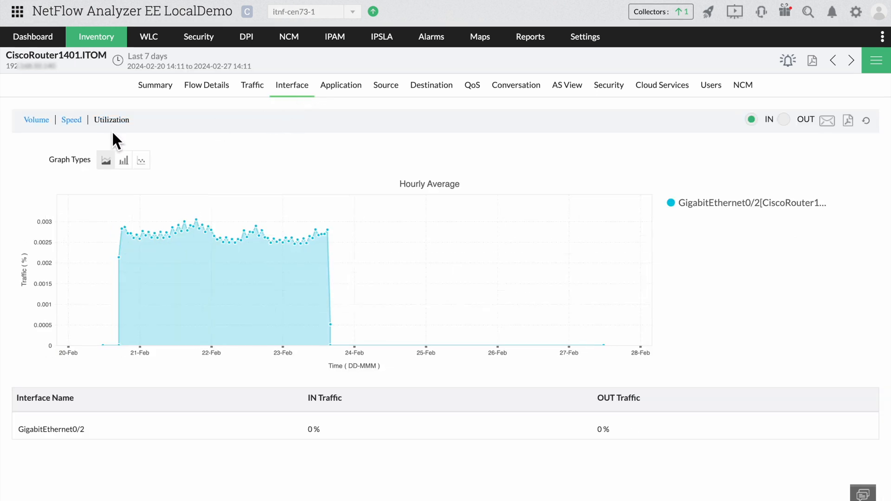
{"action": "left_click", "coordinate": [123, 159]}
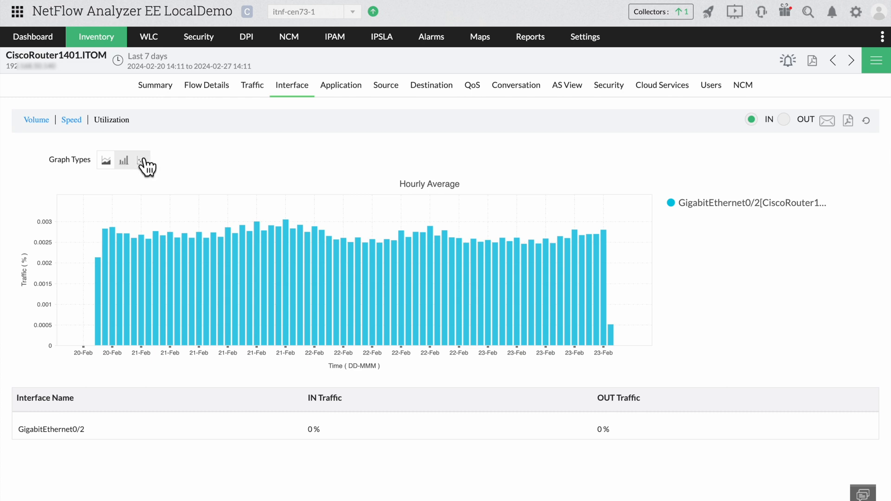